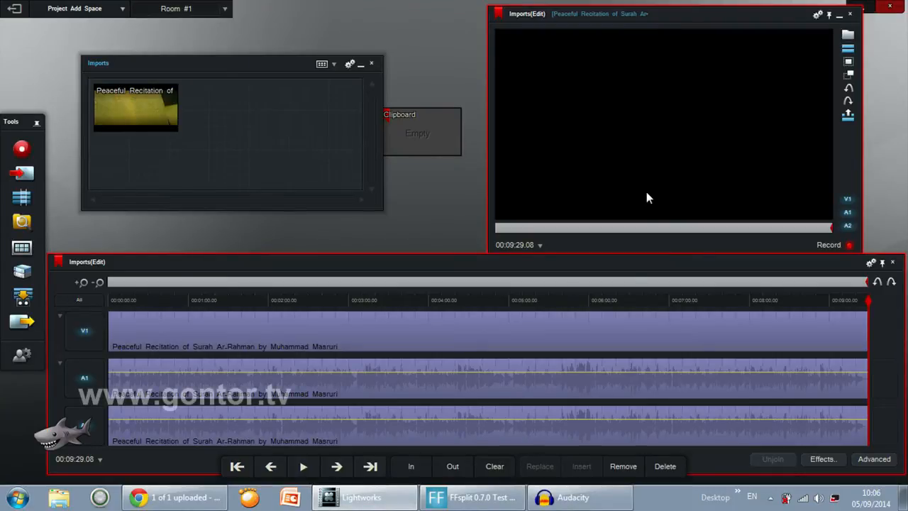
mouse_move(645, 213)
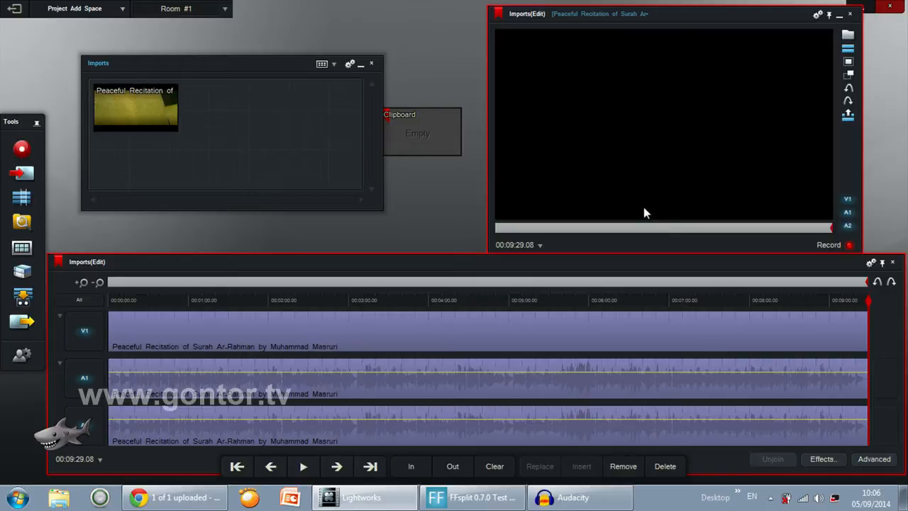
mouse_move(549, 297)
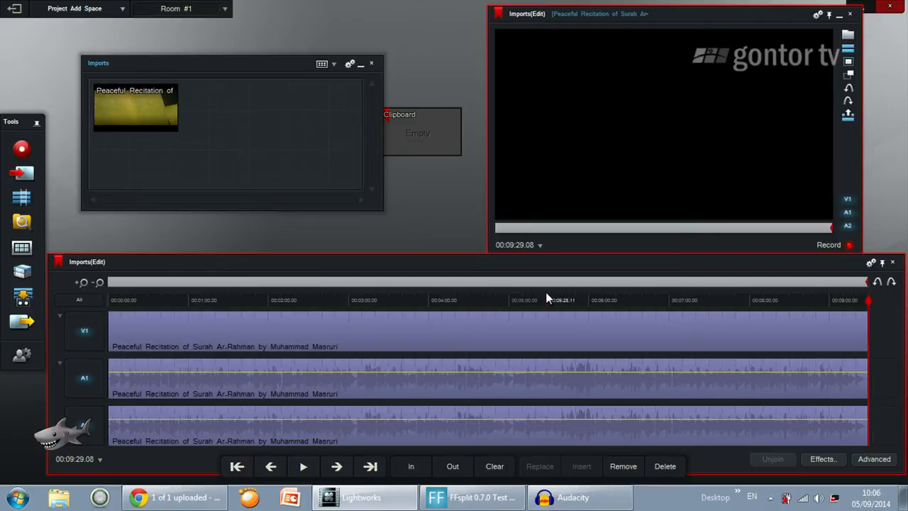
mouse_move(560, 301)
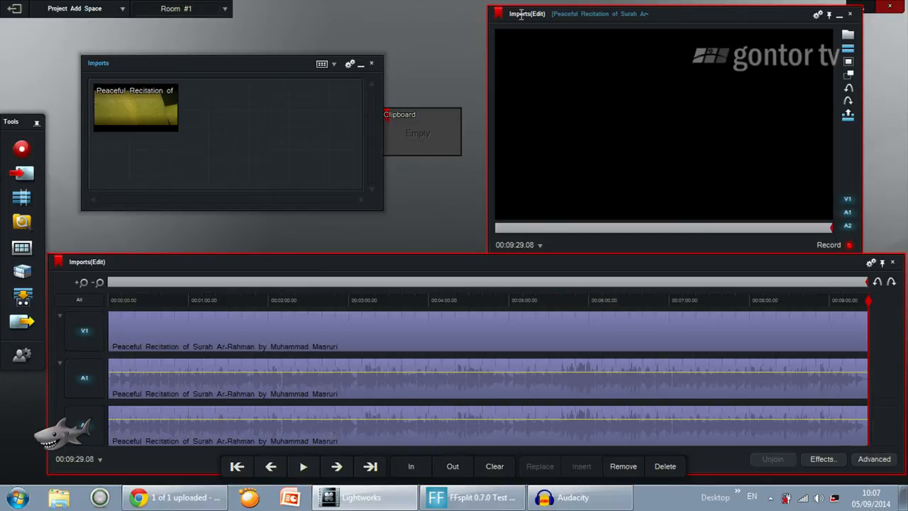
mouse_move(470, 294)
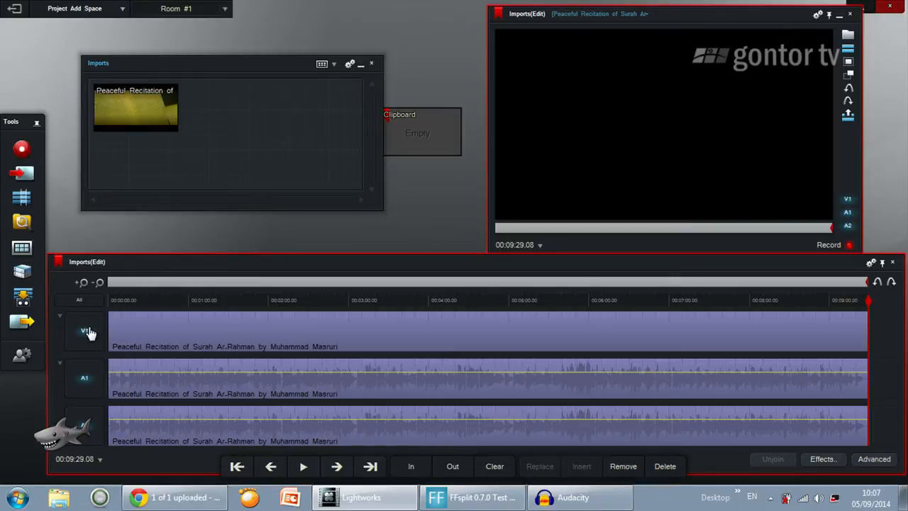
mouse_move(100, 282)
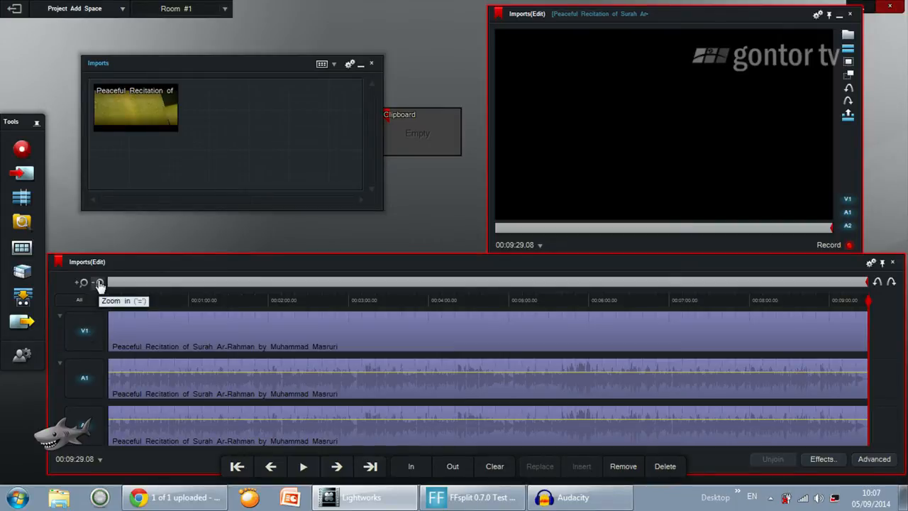
Zoom in on the end of the recitation timeline, then zoom back out to the whole clip.
click(80, 283)
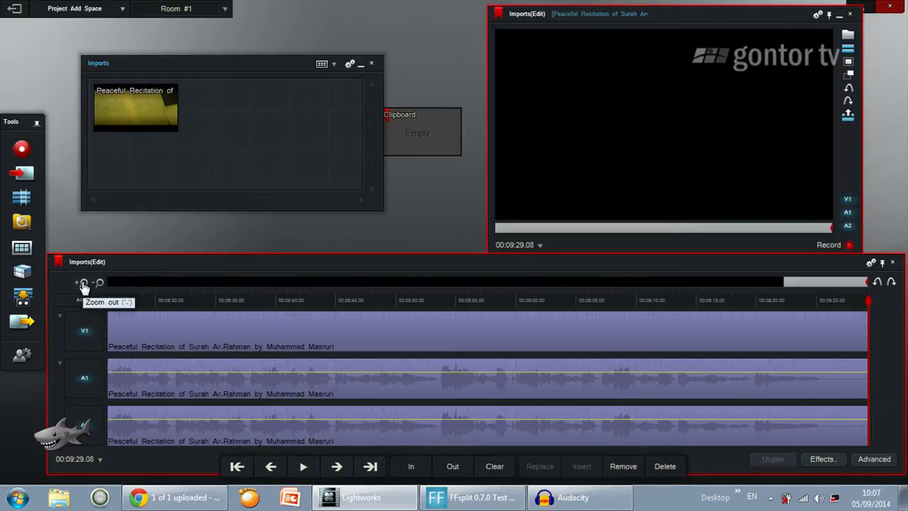
click(80, 283)
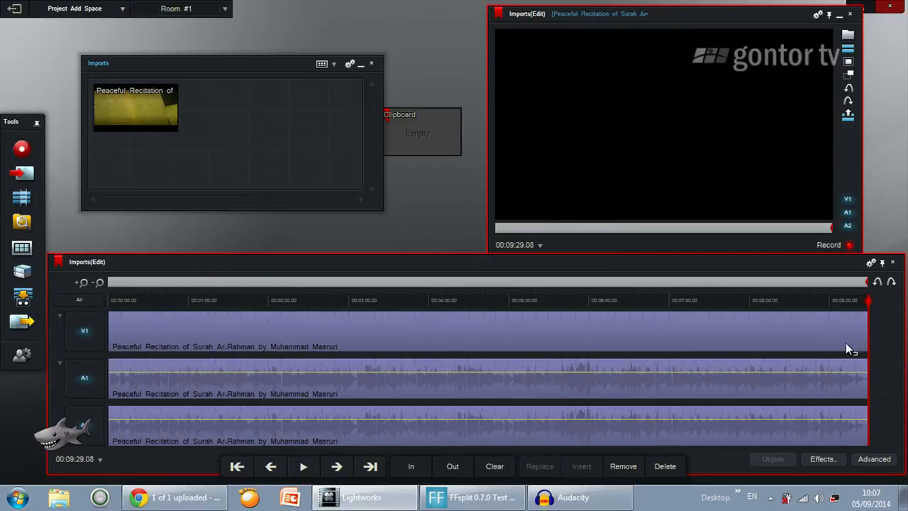
mouse_move(866, 330)
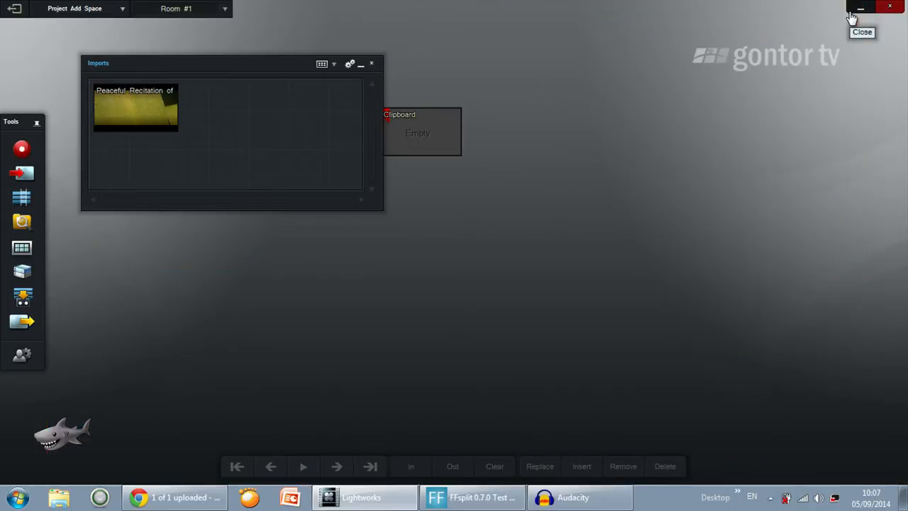
Make a new edit from the Imports bin's recitation clip via the bin's Make menu.
click(350, 64)
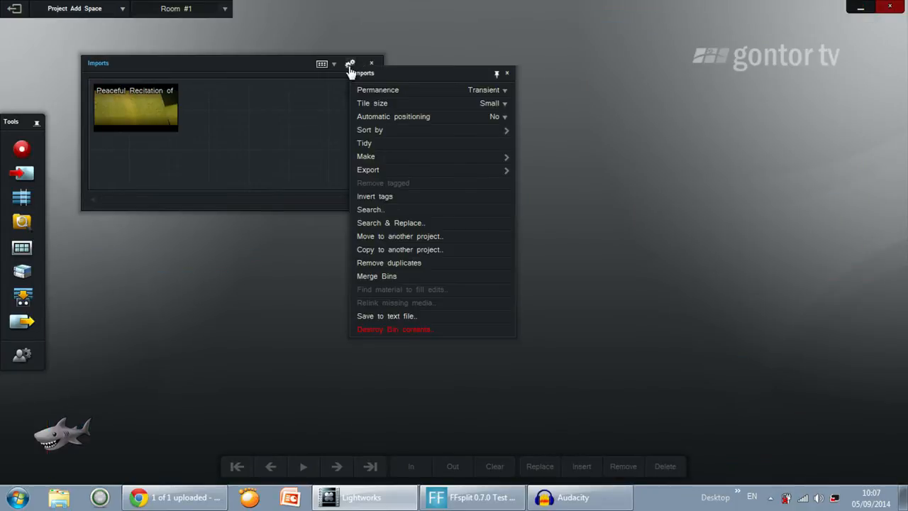
mouse_move(365, 156)
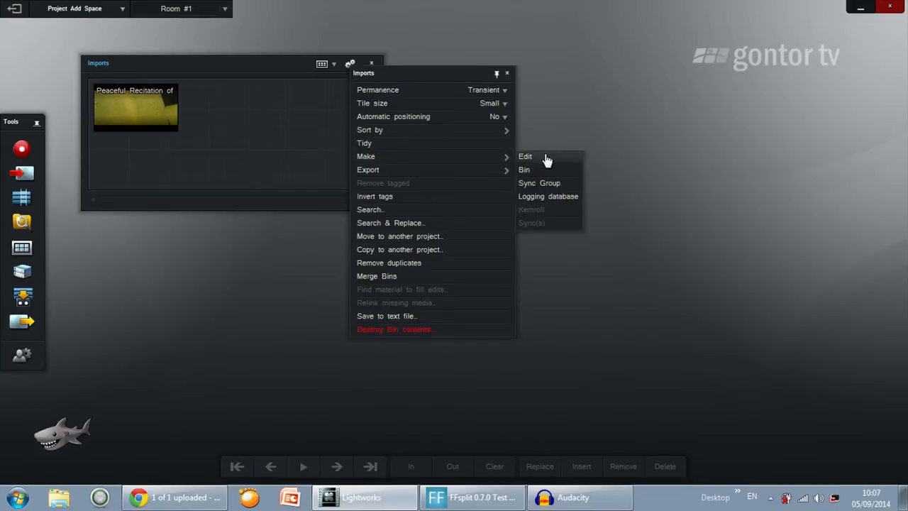
click(524, 156)
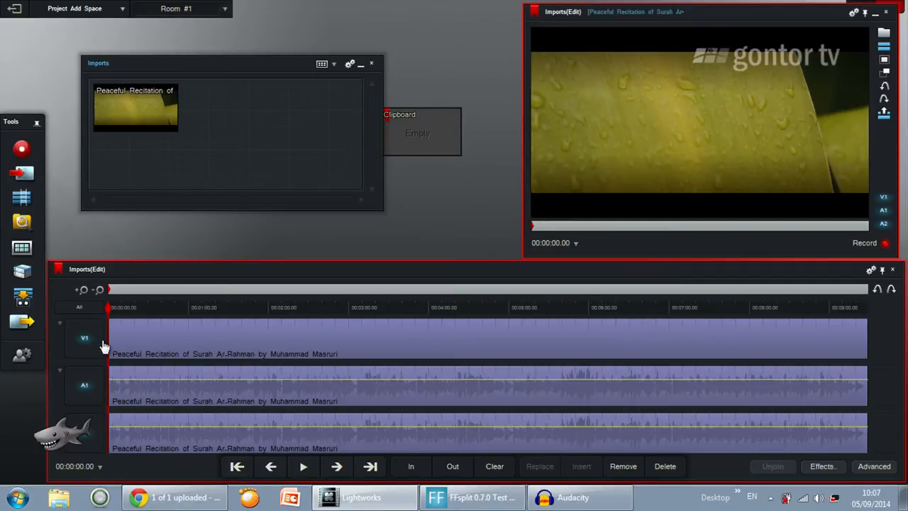
mouse_move(796, 334)
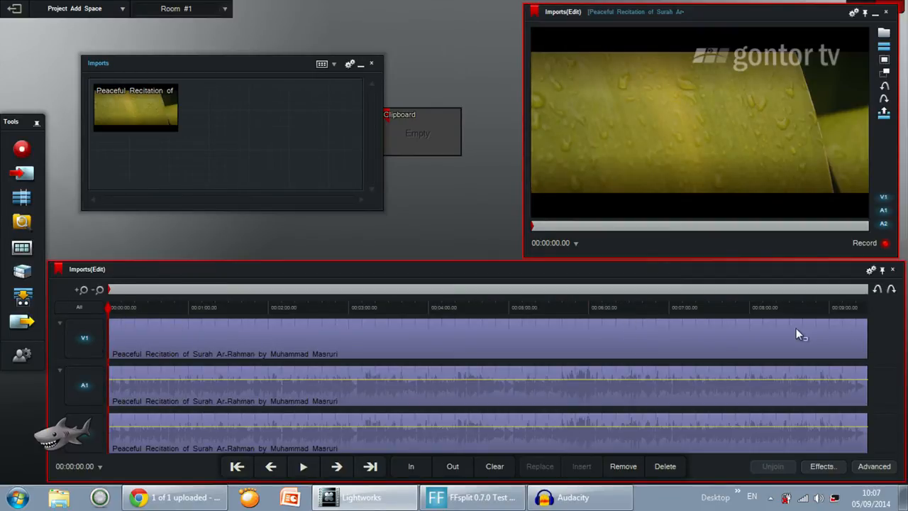
mouse_move(272, 329)
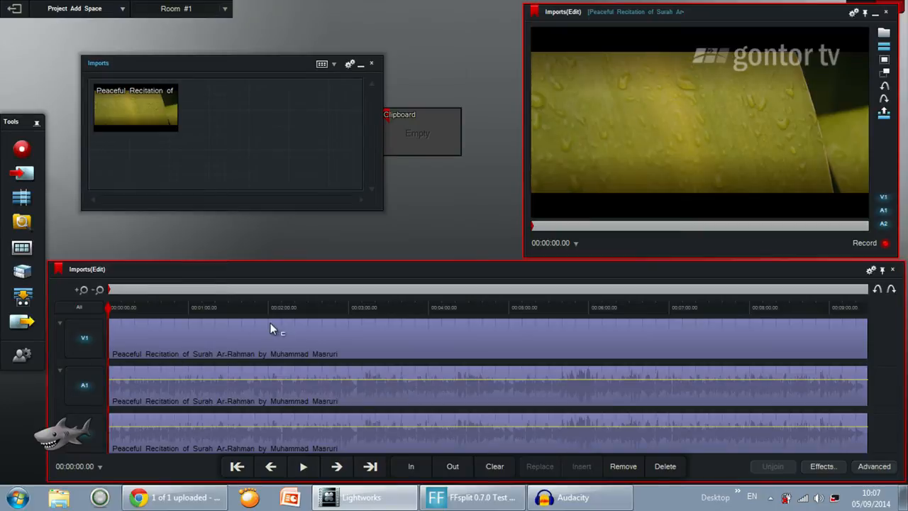
mouse_move(272, 308)
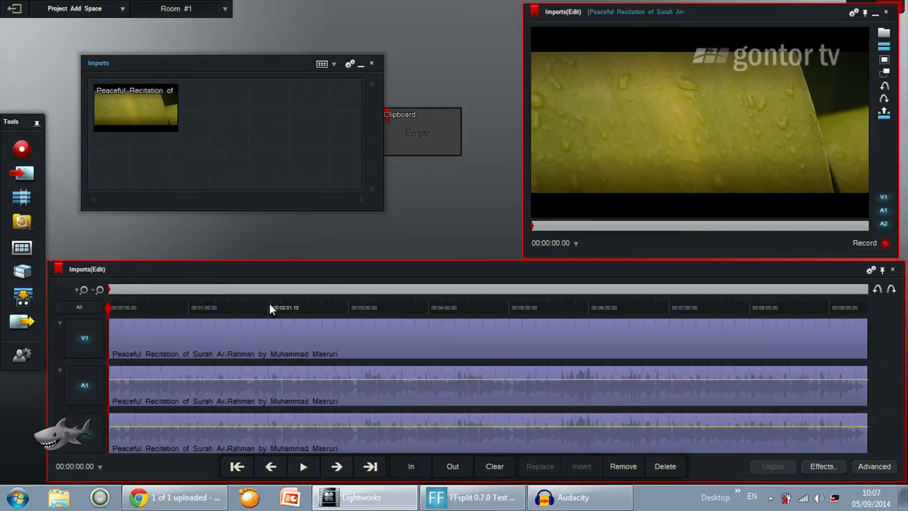
mouse_move(97, 347)
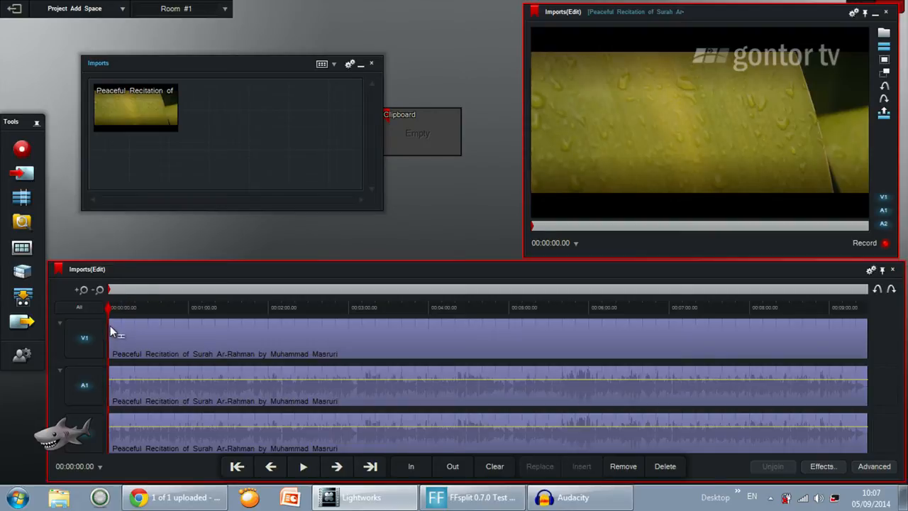
mouse_move(126, 112)
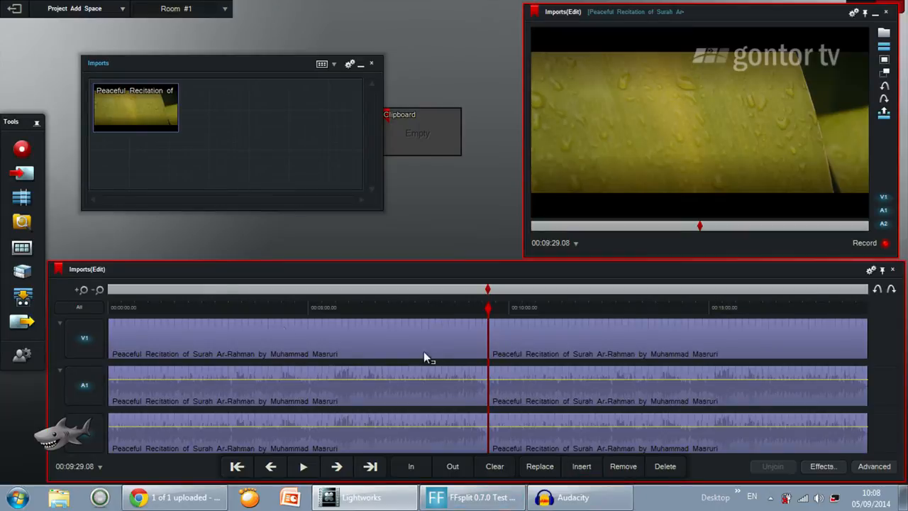
mouse_move(137, 111)
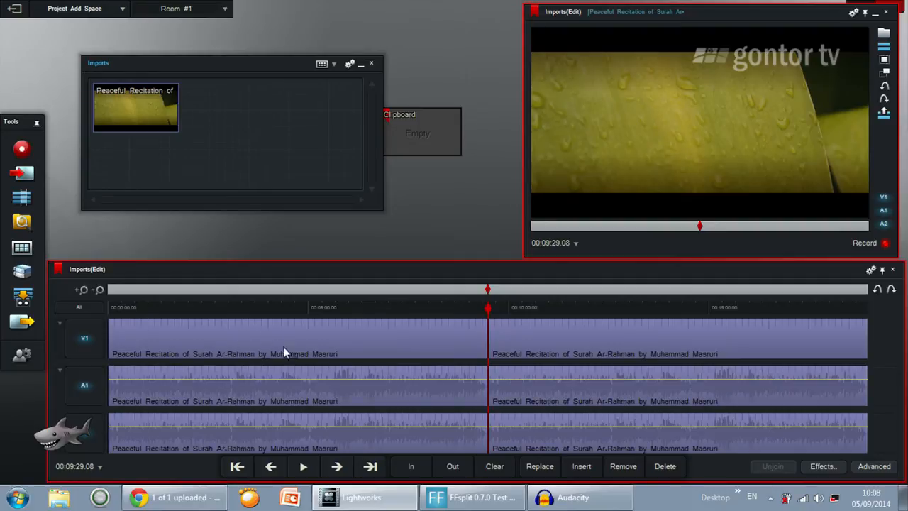
mouse_move(258, 338)
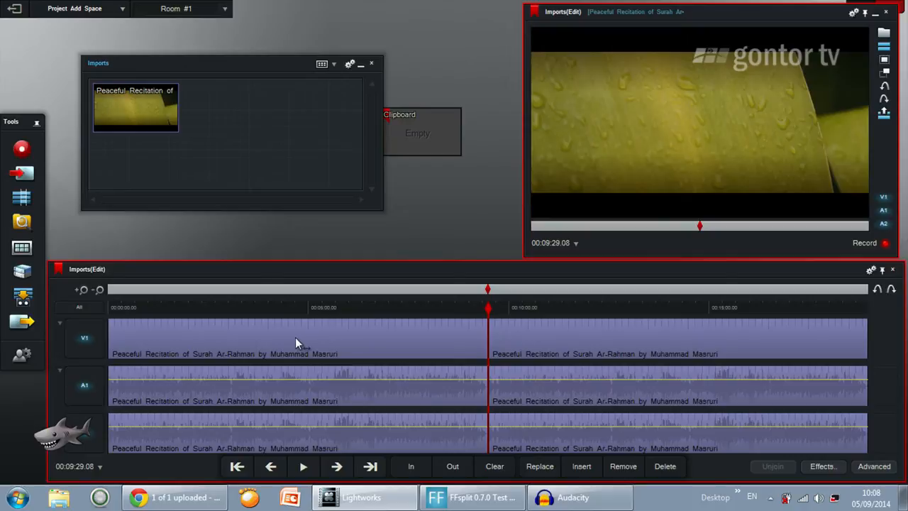
mouse_move(290, 344)
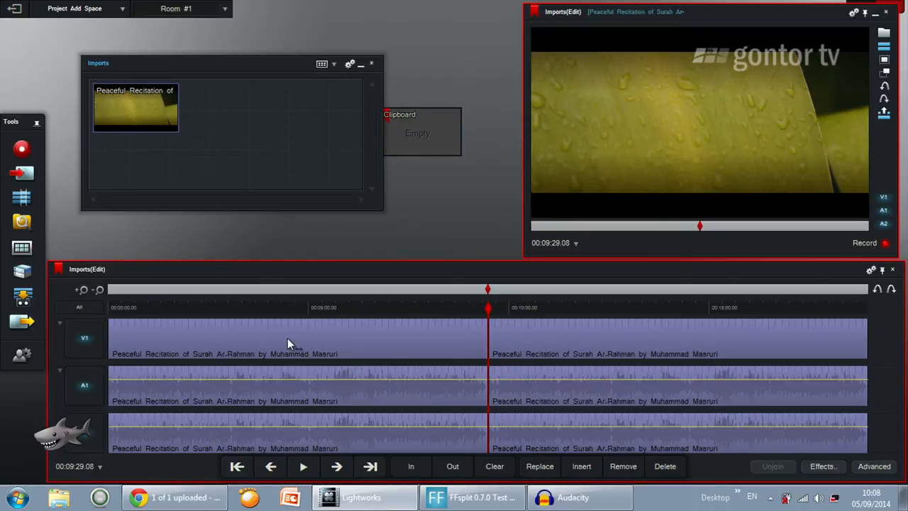
mouse_move(284, 347)
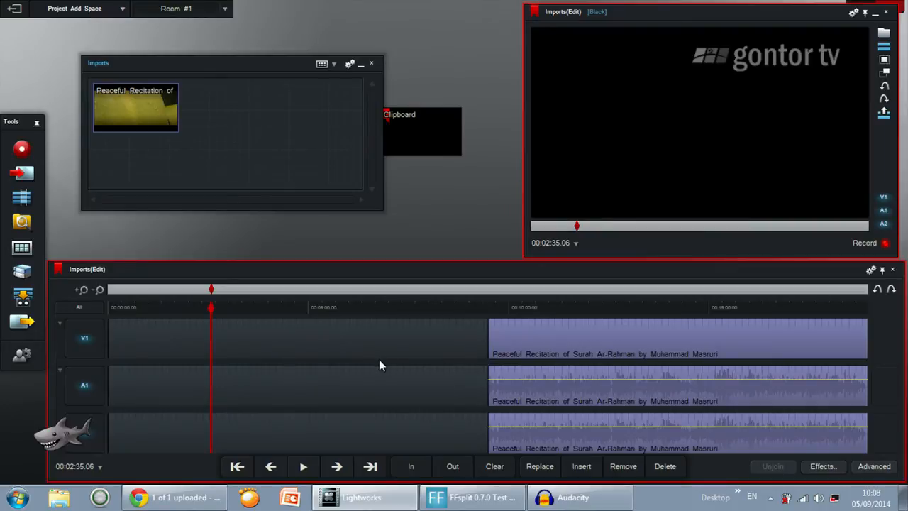
mouse_move(410, 466)
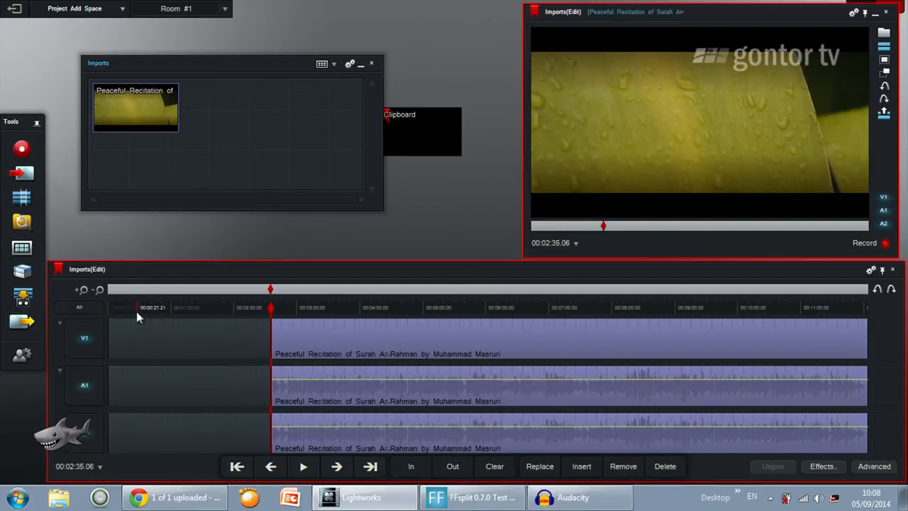
mouse_move(97, 290)
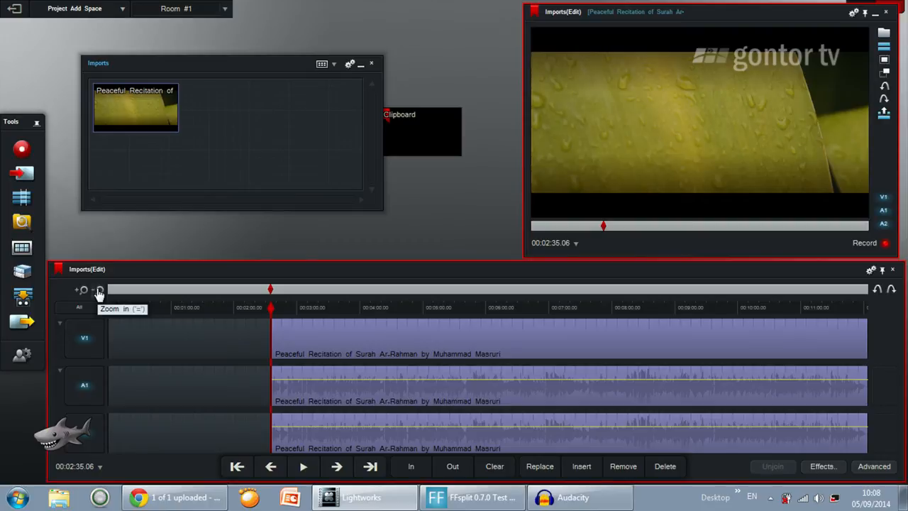
mouse_move(869, 340)
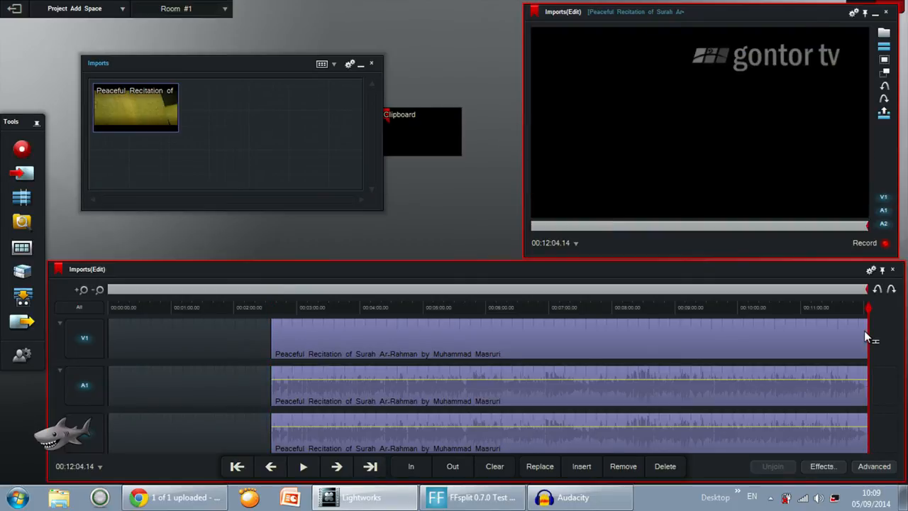
mouse_move(131, 107)
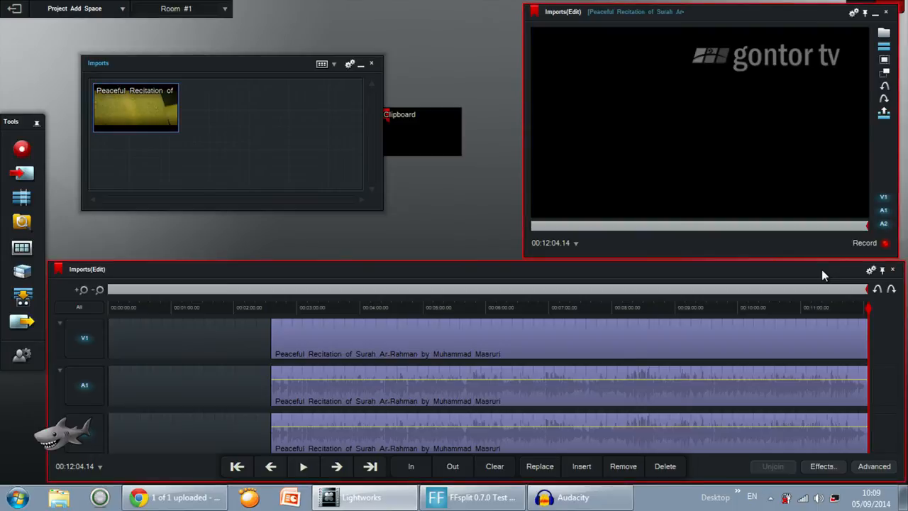
mouse_move(697, 373)
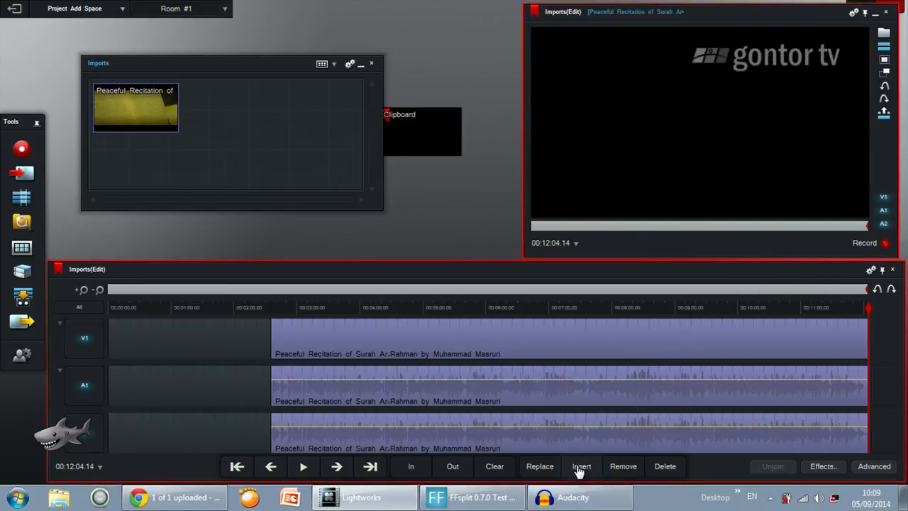
Insert a second copy of the recitation clip at the end of the timeline.
click(581, 466)
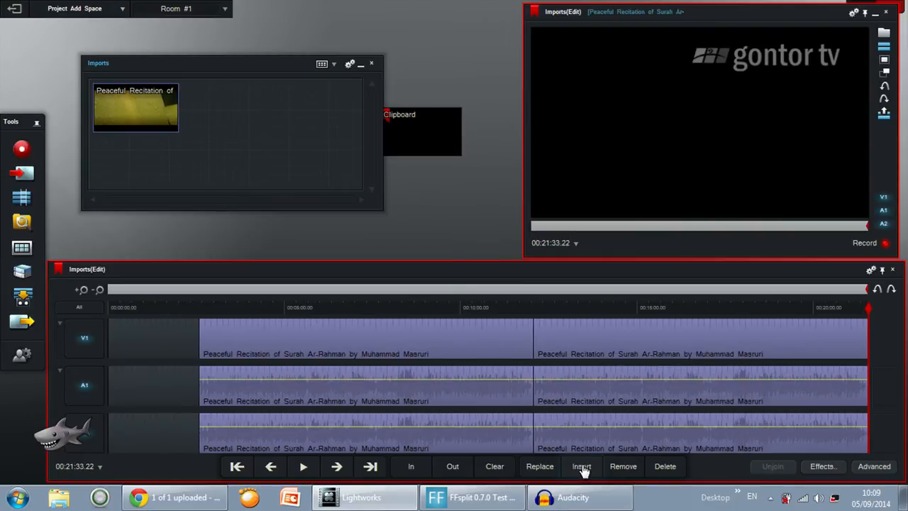
mouse_move(684, 349)
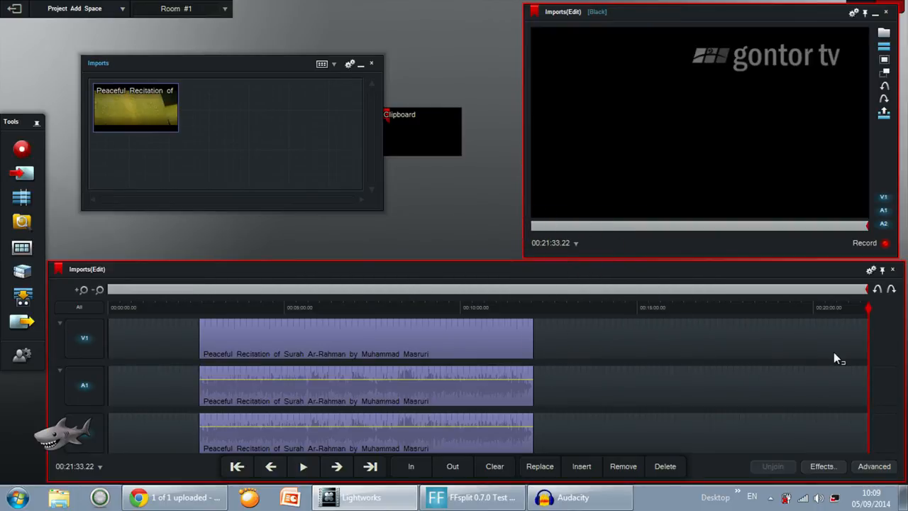
mouse_move(715, 363)
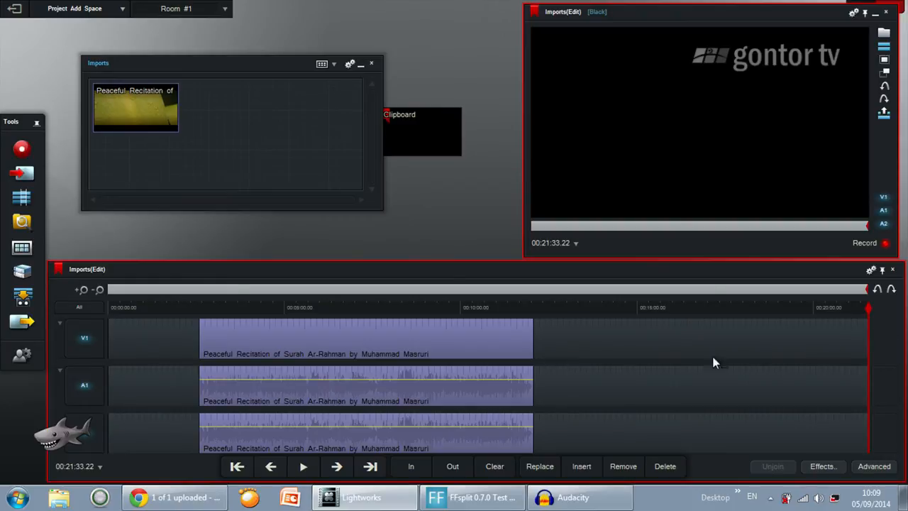
mouse_move(724, 325)
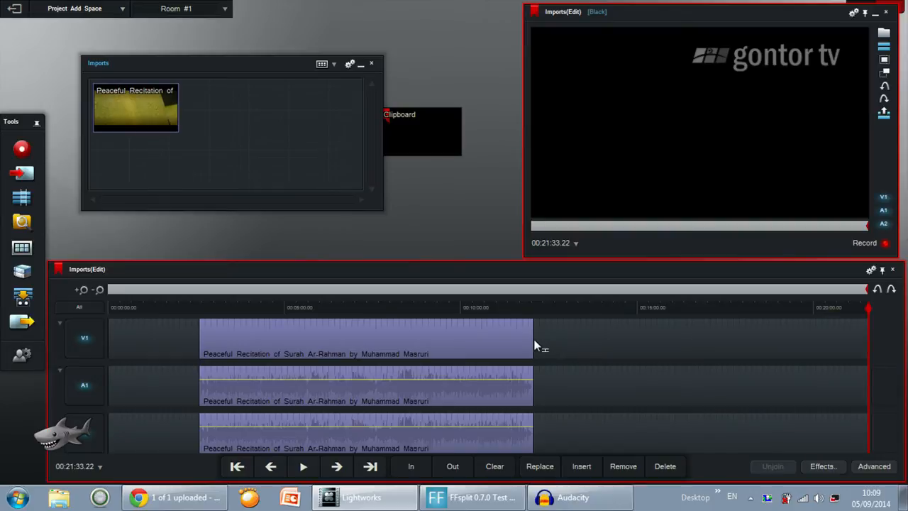
mouse_move(780, 338)
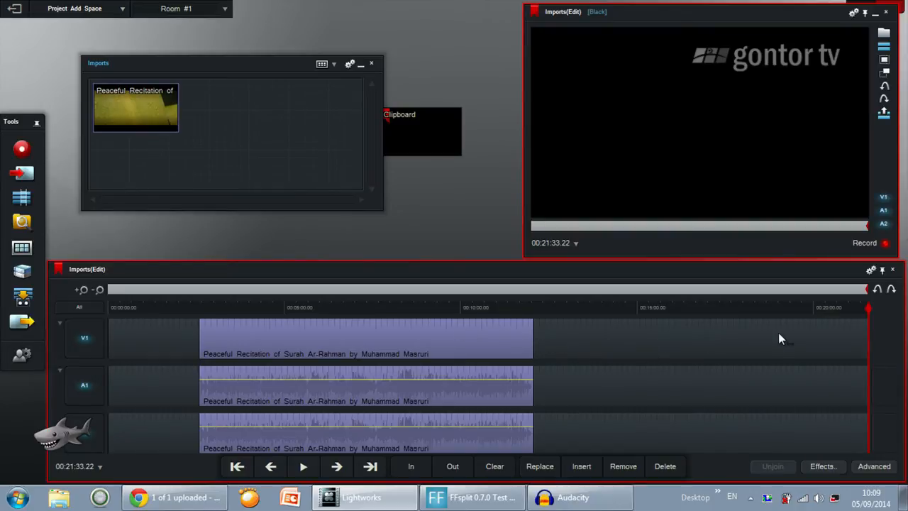
mouse_move(663, 356)
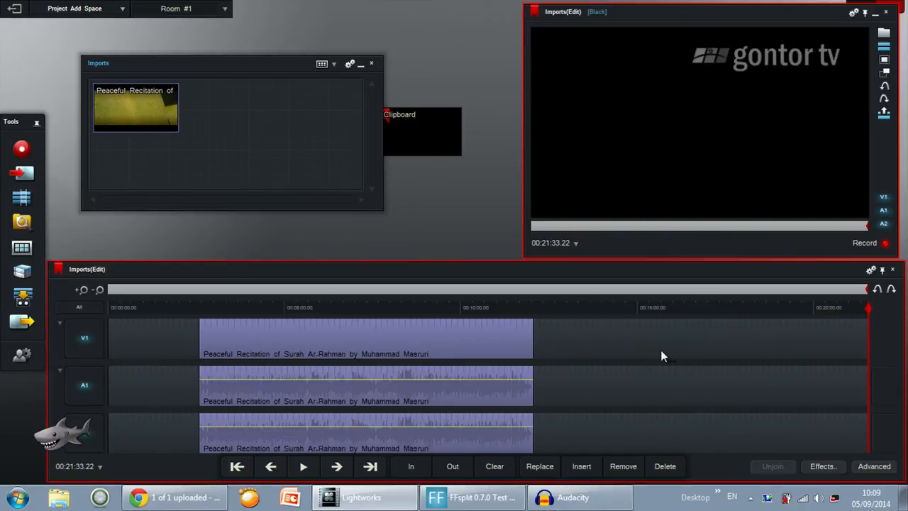
mouse_move(657, 352)
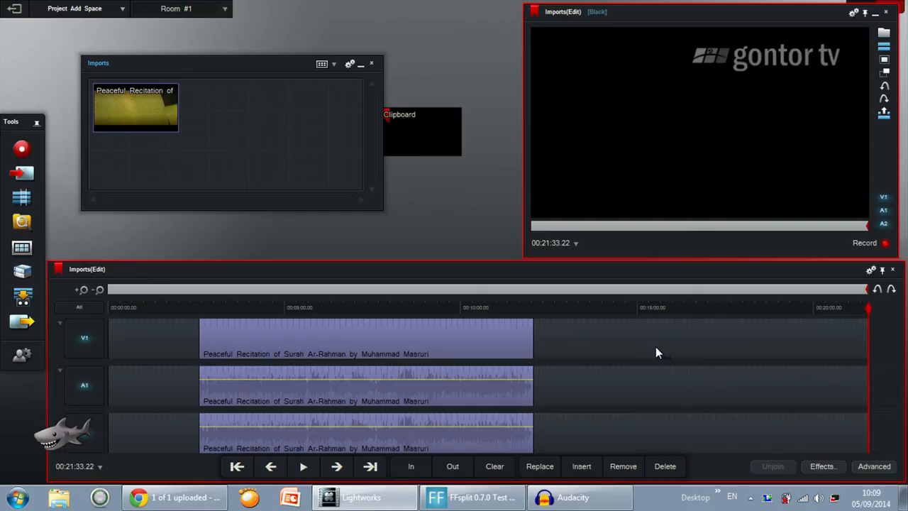
mouse_move(885, 88)
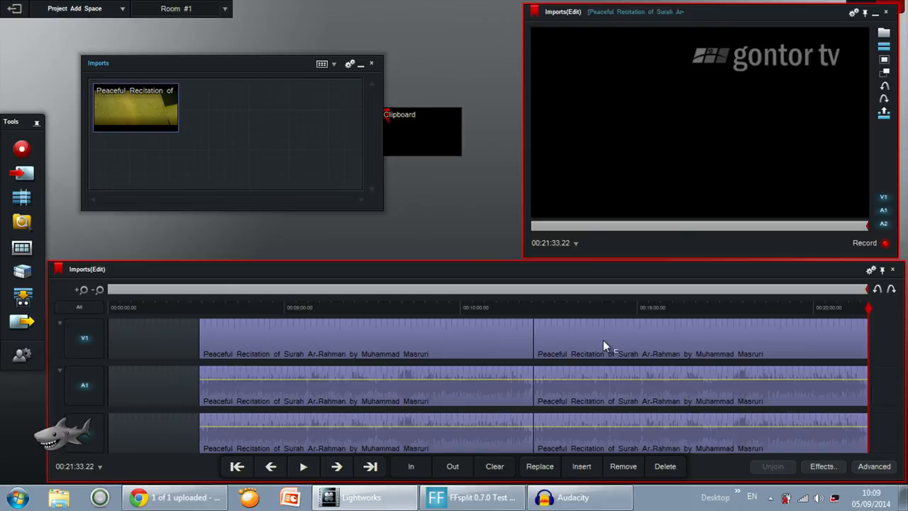
mouse_move(605, 327)
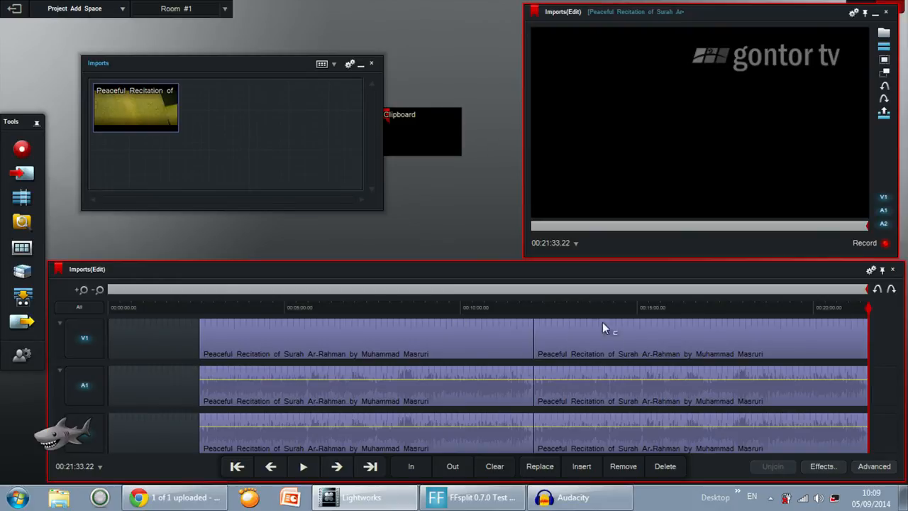
mouse_move(696, 343)
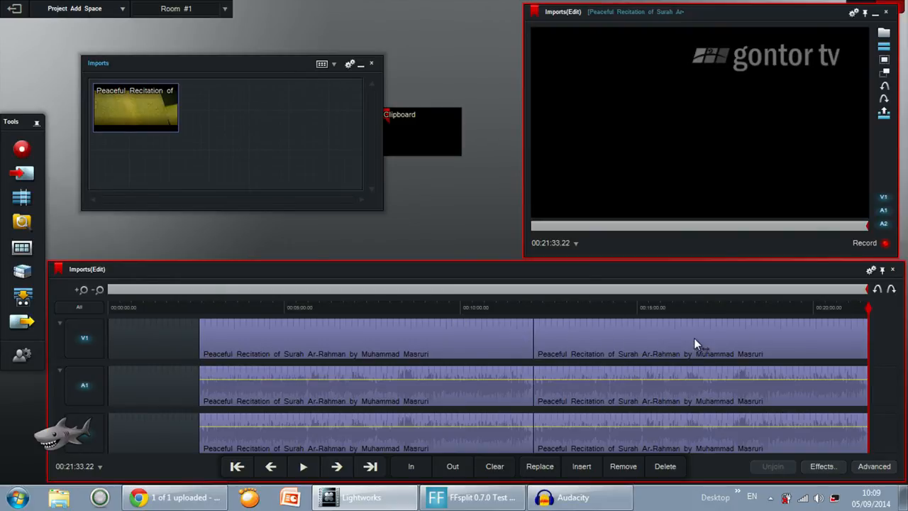
mouse_move(706, 340)
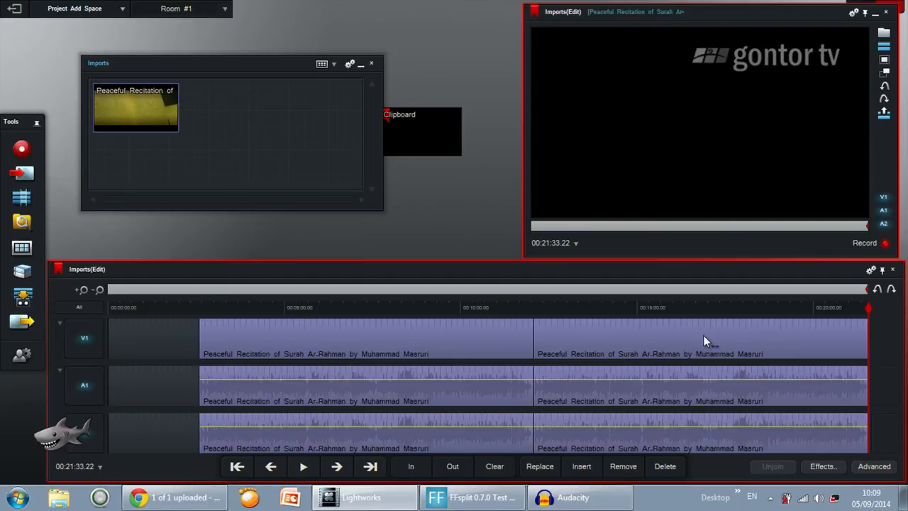
mouse_move(715, 339)
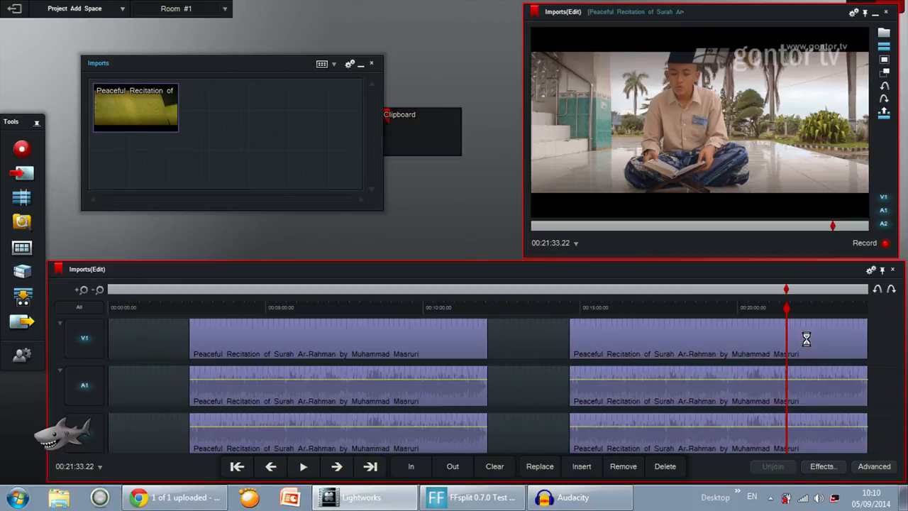
mouse_move(836, 341)
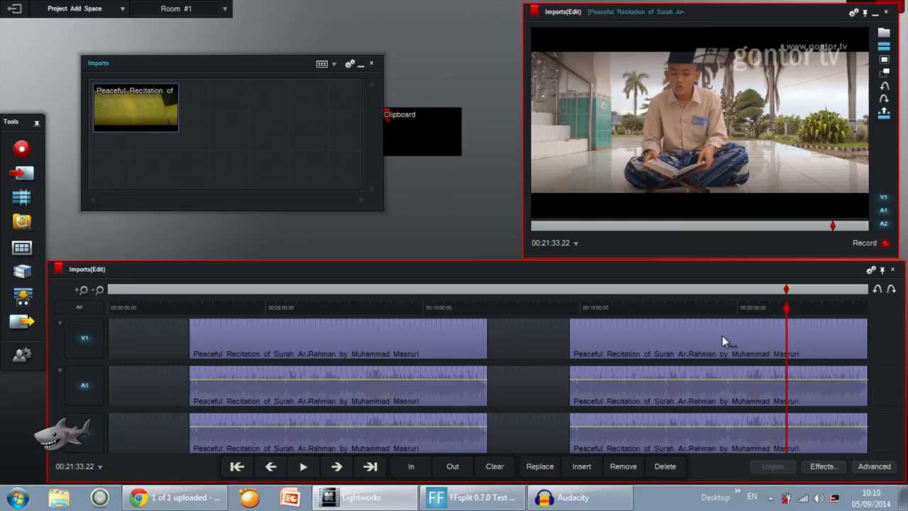
mouse_move(631, 337)
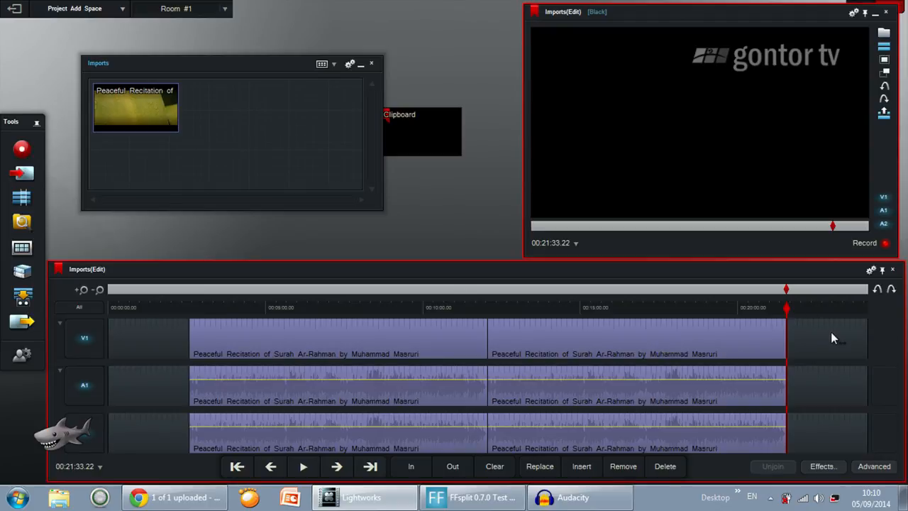
Move playback to about 17:56 inside the second recitation clip.
click(672, 287)
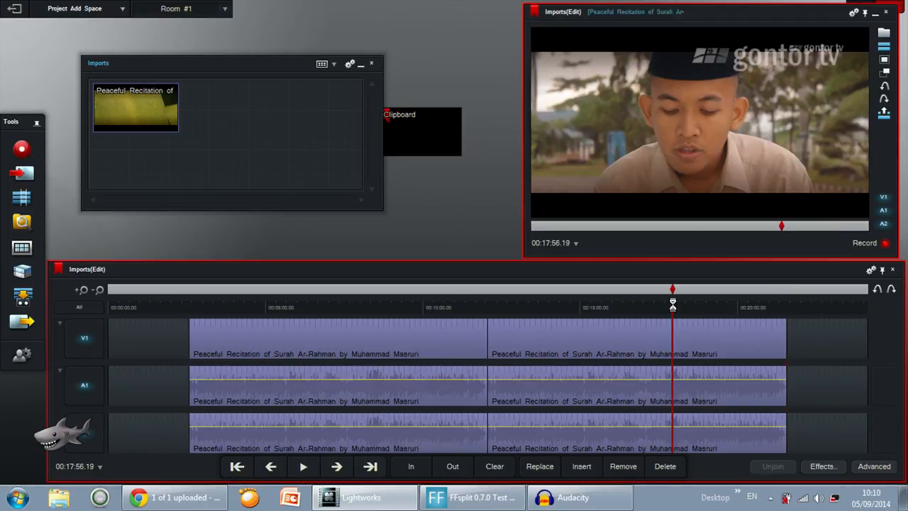
mouse_move(688, 318)
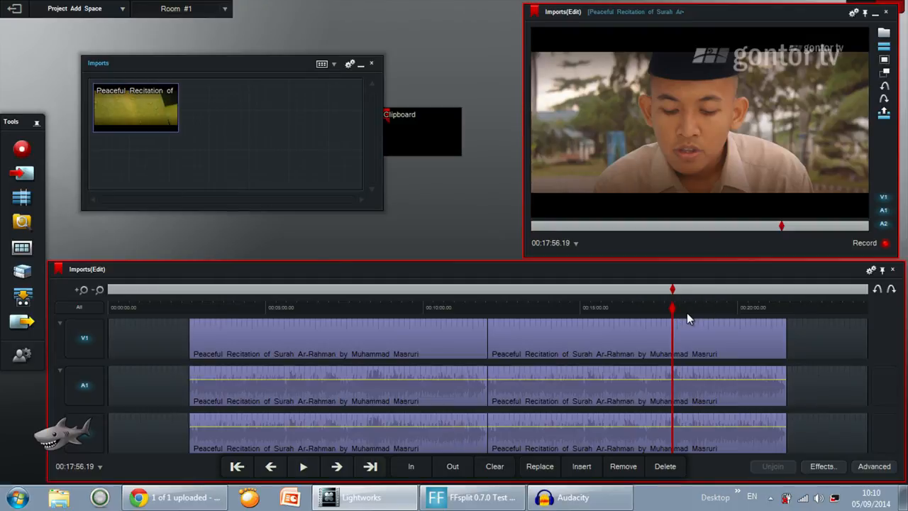